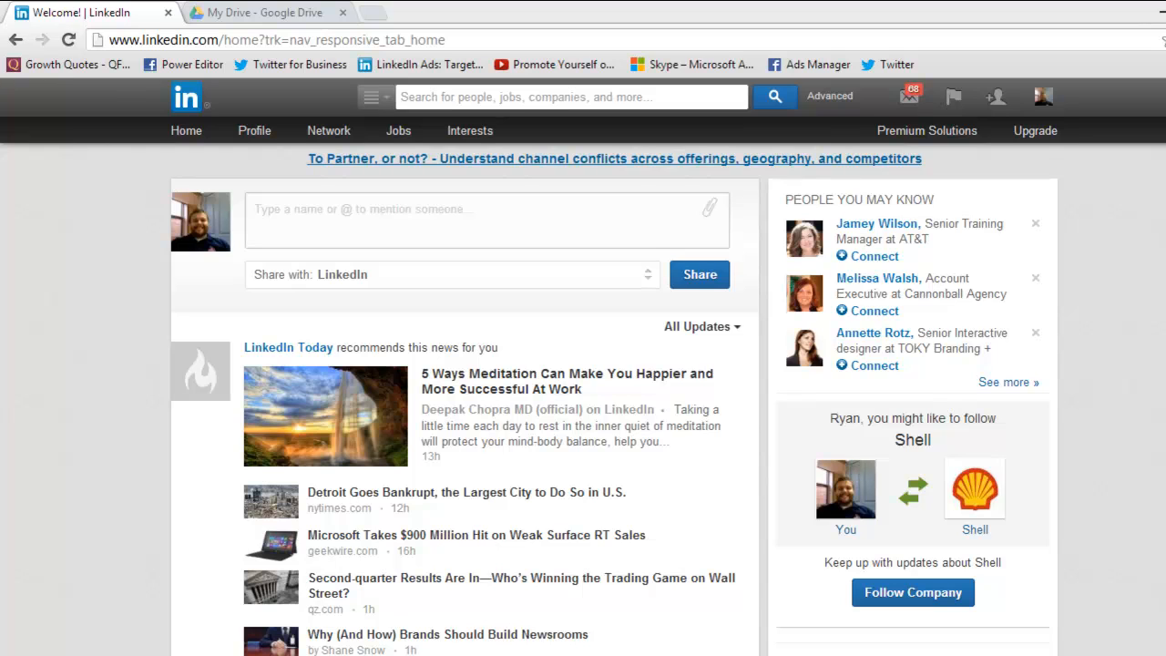
mouse_move(817, 104)
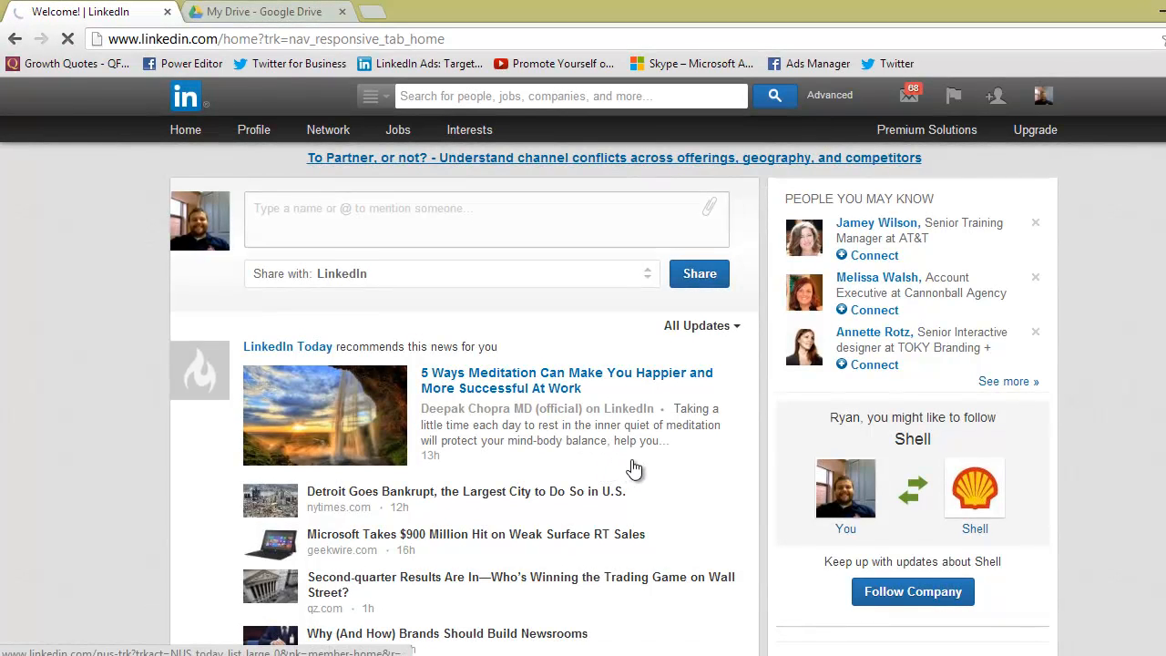
- Go to the advanced people search from the top search bar
click(830, 94)
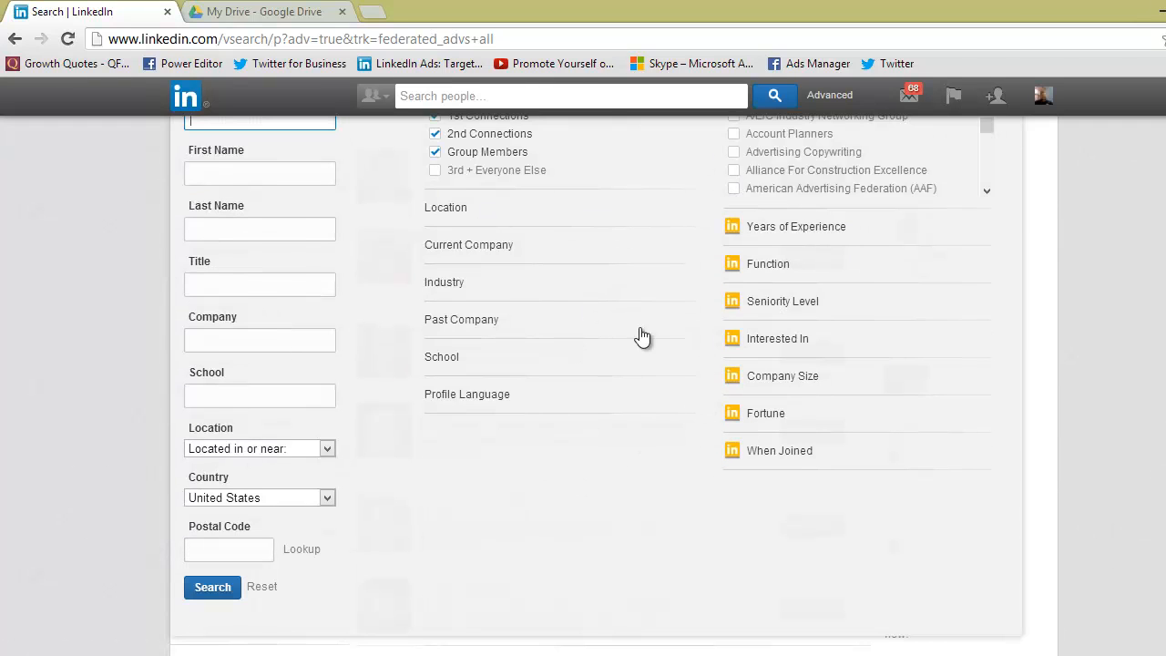
mouse_move(794, 518)
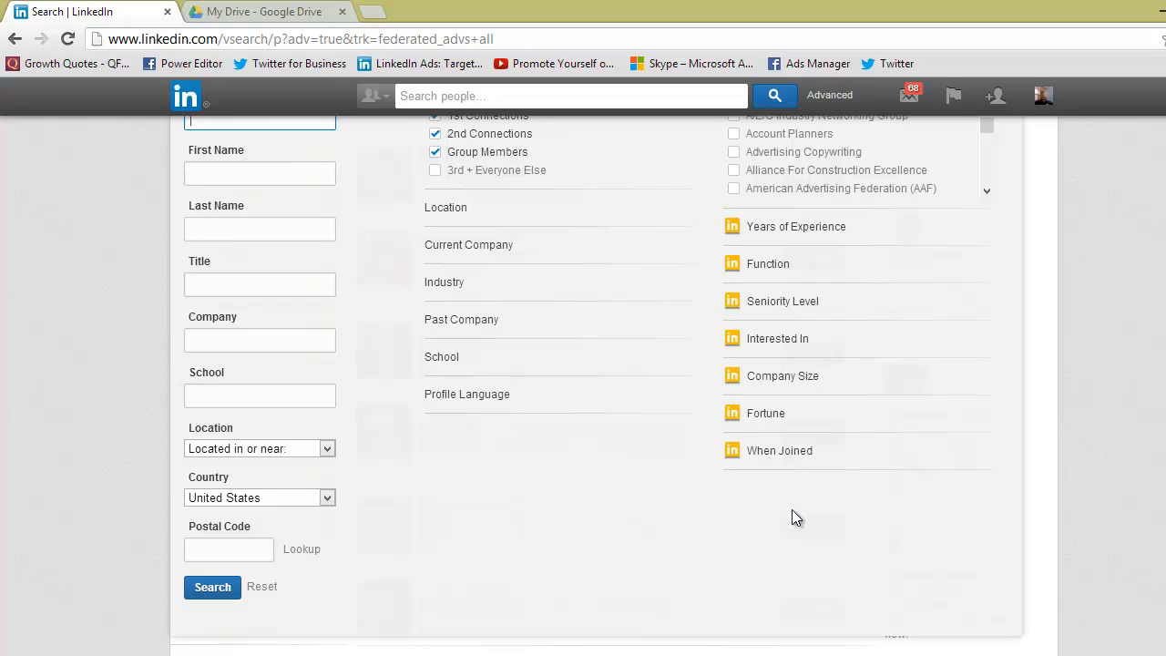
mouse_move(615, 594)
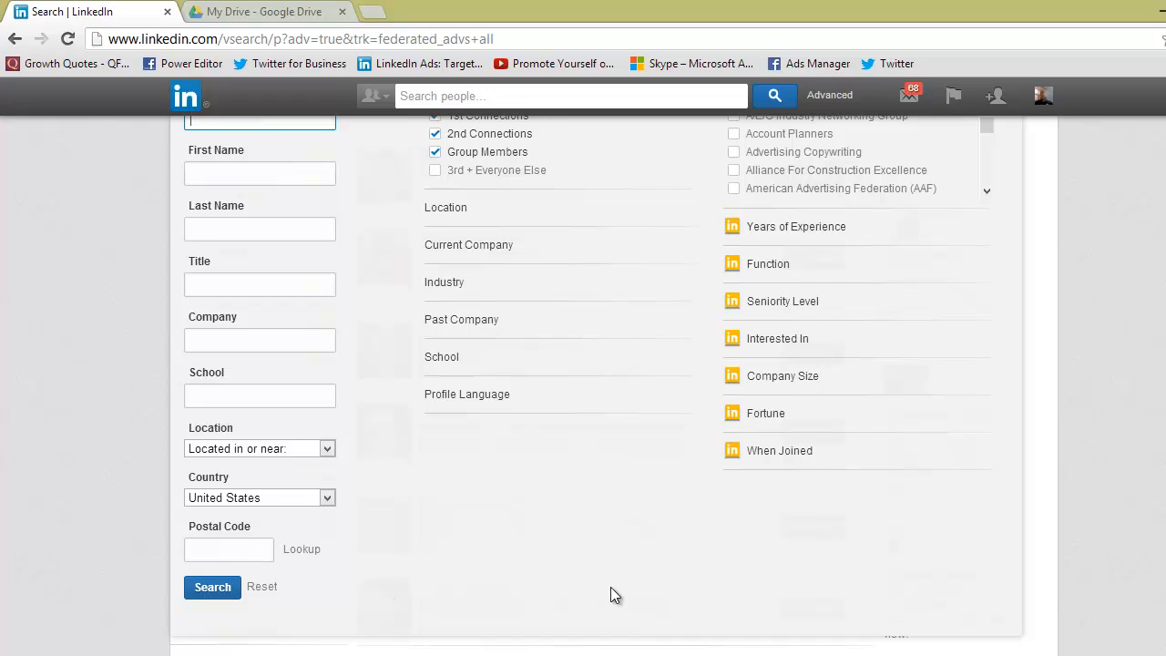
- Place the cursor in the empty Postal Code field
click(228, 550)
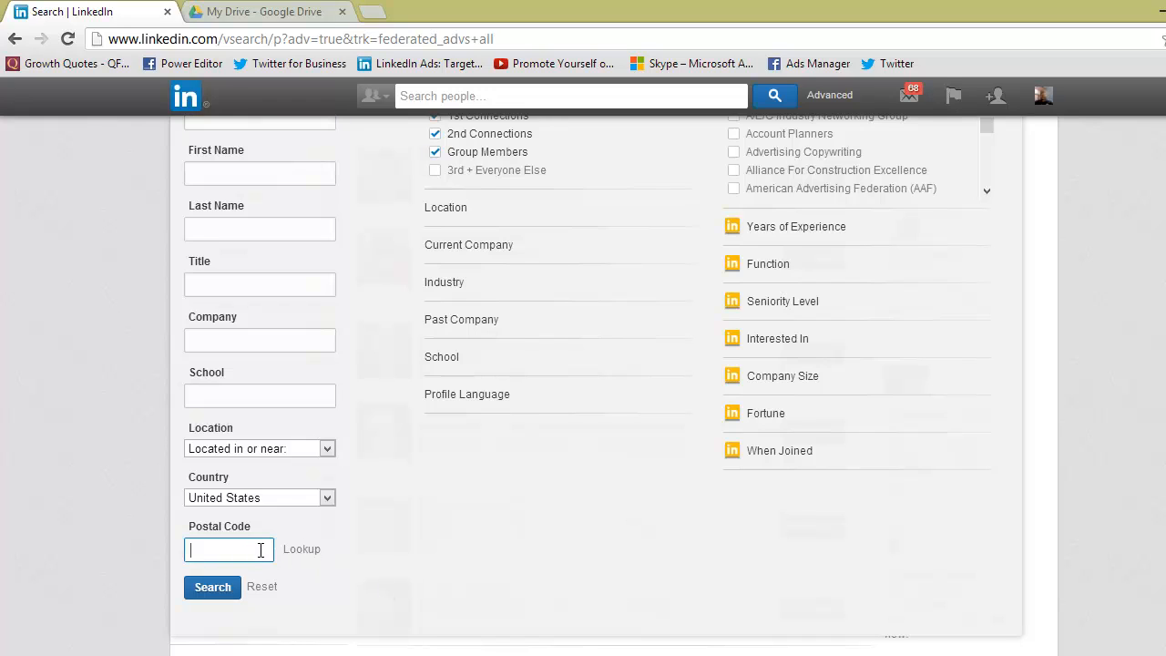
- Enter postal code 63128 and run the search, returning about 55,040 people within 50 miles
text(6312)
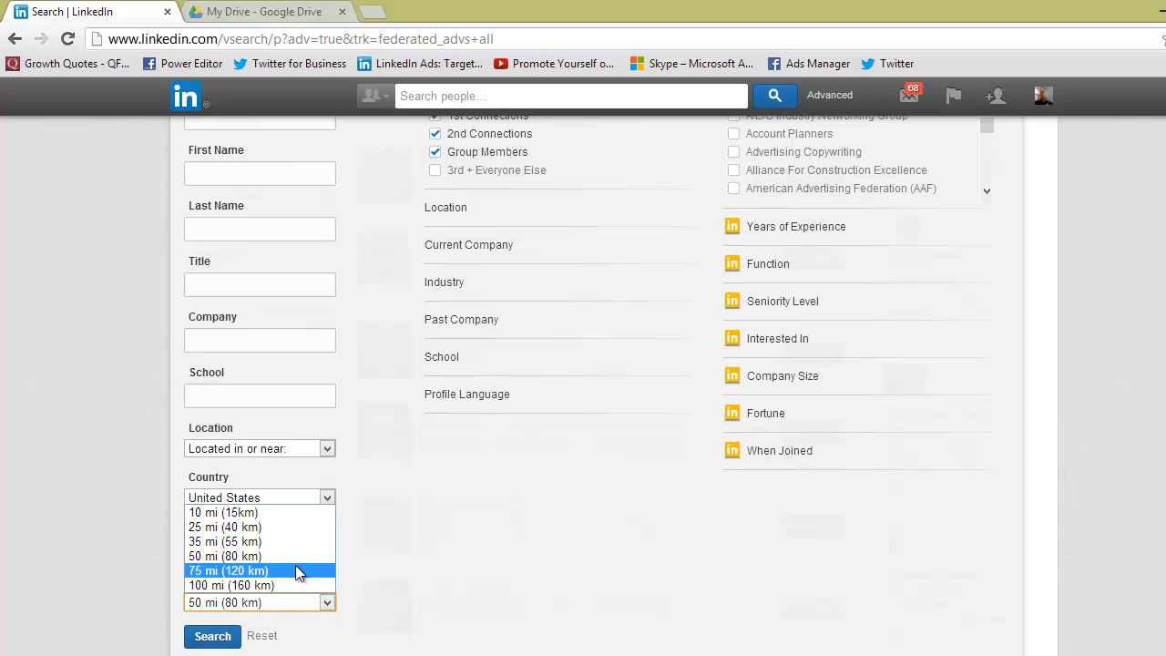
mouse_move(378, 569)
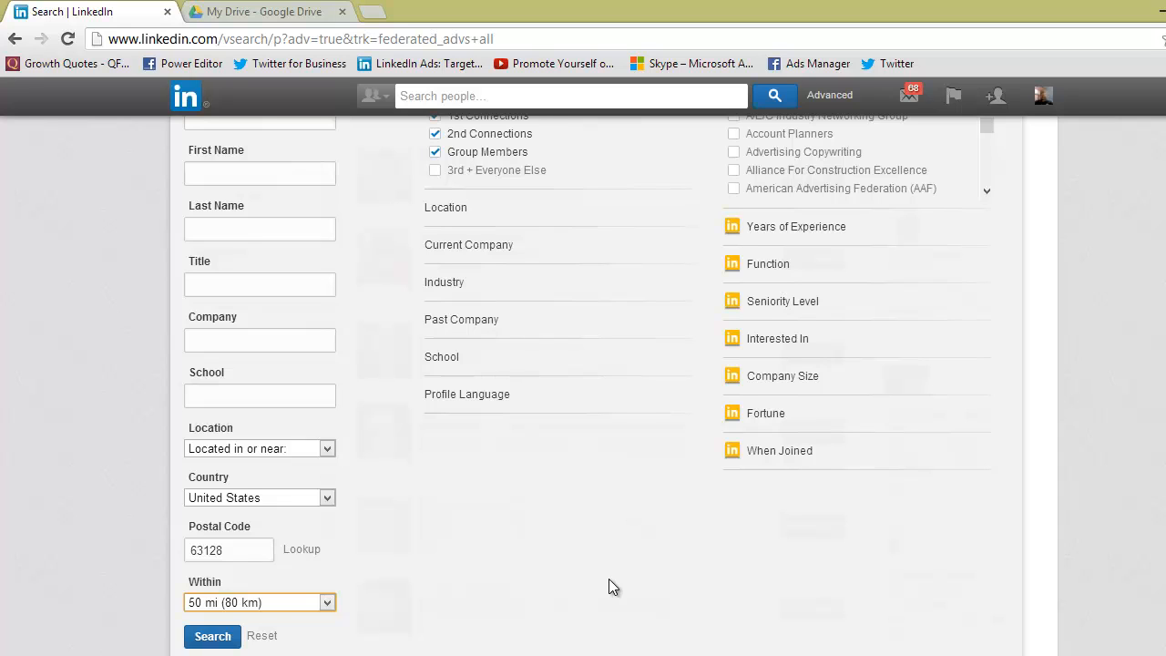
mouse_move(617, 525)
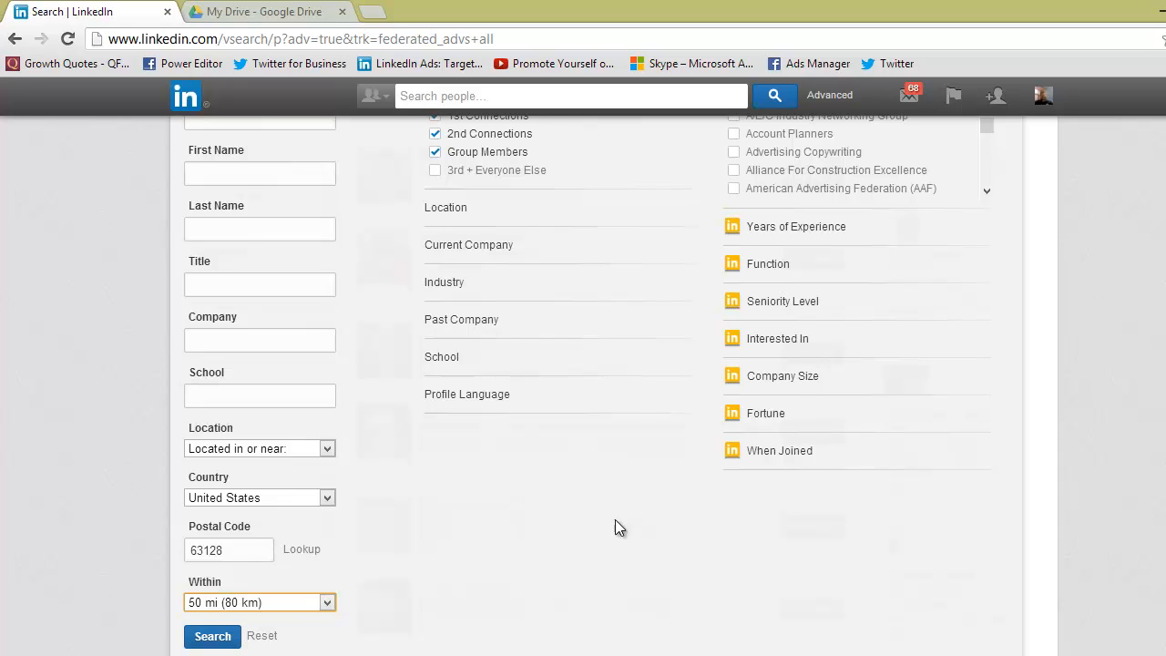
click(215, 636)
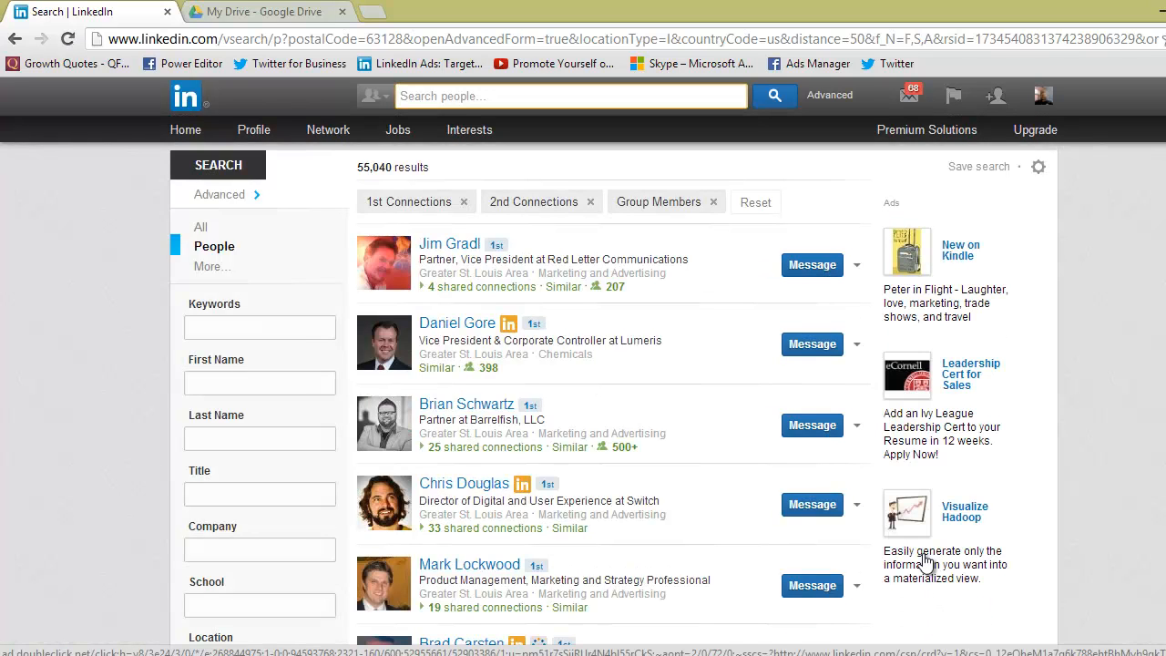
- Drop the 1st Connections filter, leaving 54,885 2nd-connection and group-member results, and review the list
click(852, 505)
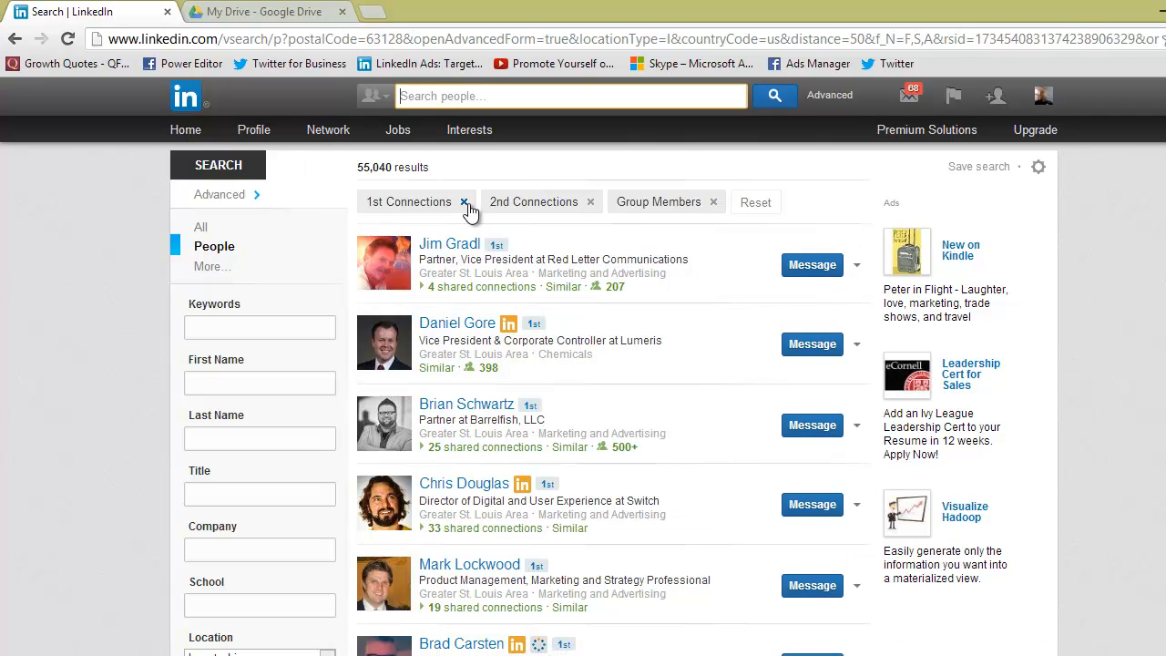
click(464, 201)
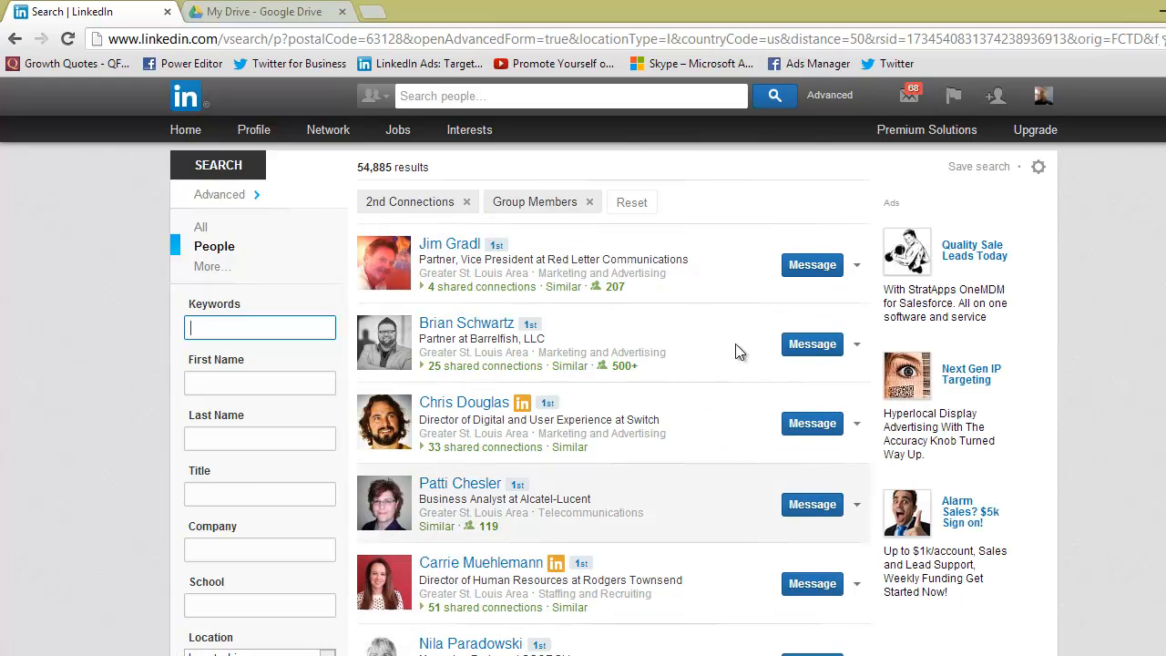
scroll(down, 3)
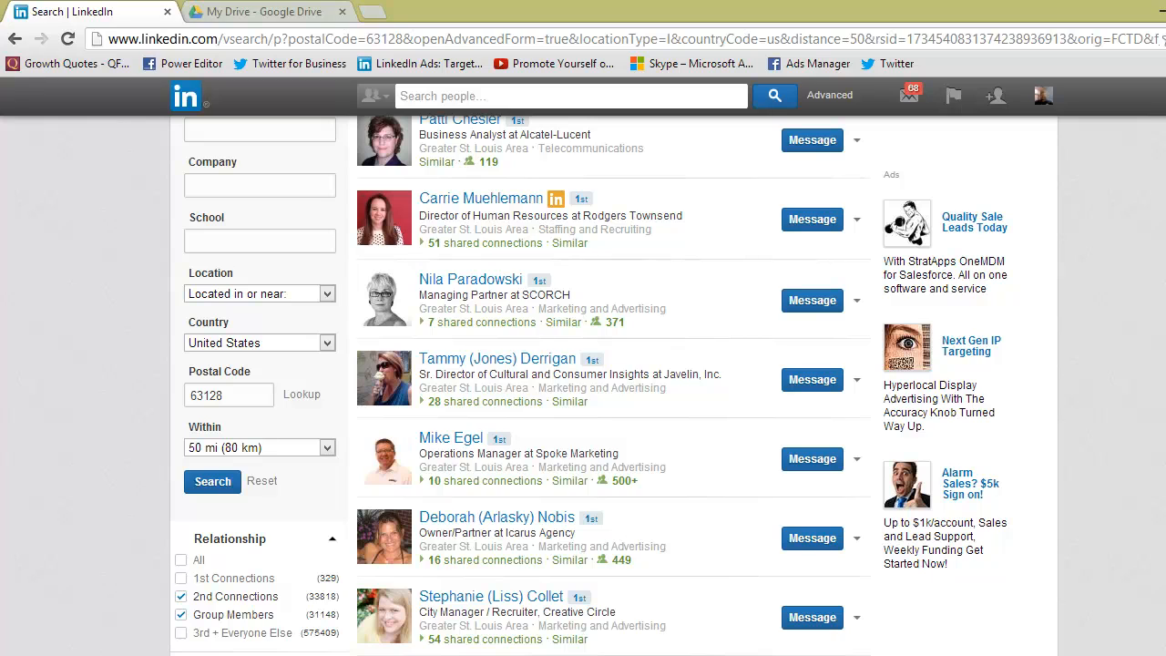